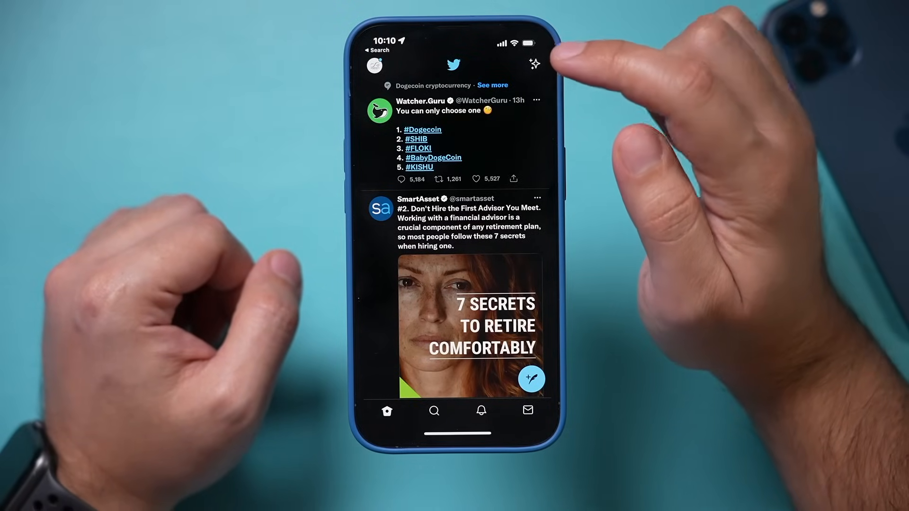
Step: In the iOS app, open Content preferences from the Home timeline's sparkle menu
left_click(534, 63)
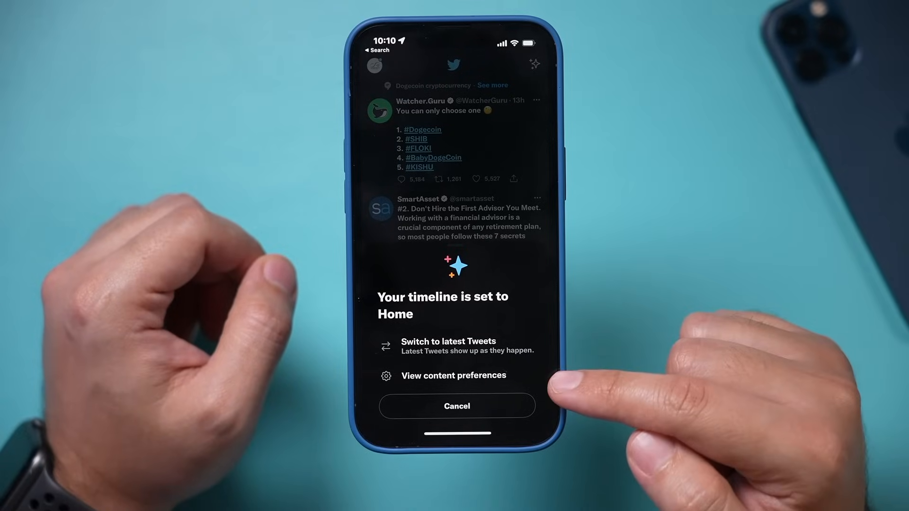
left_click(453, 375)
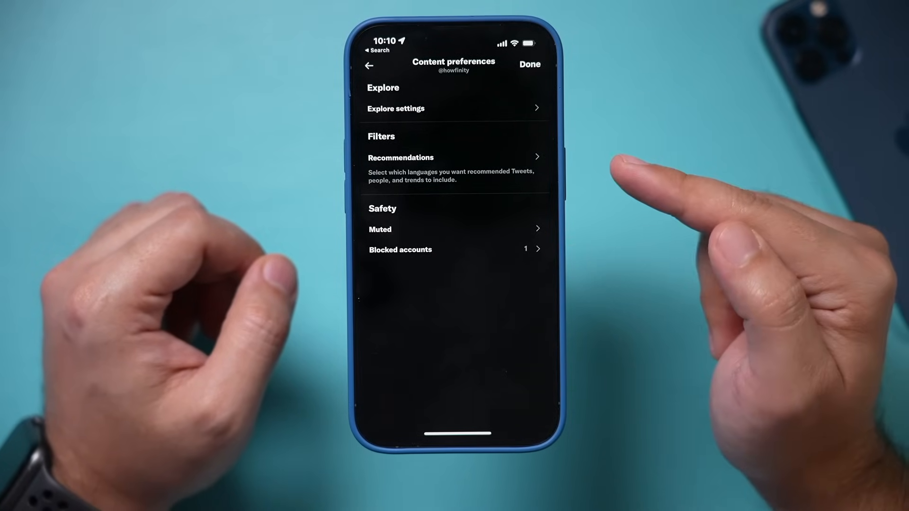
mouse_move(579, 162)
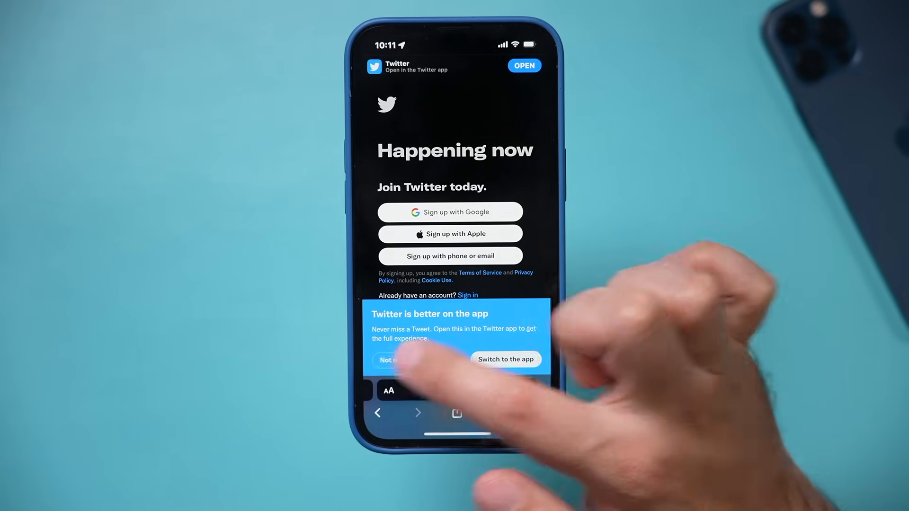
Step: Dismiss the app prompt to keep using twitter.com in Safari
left_click(467, 295)
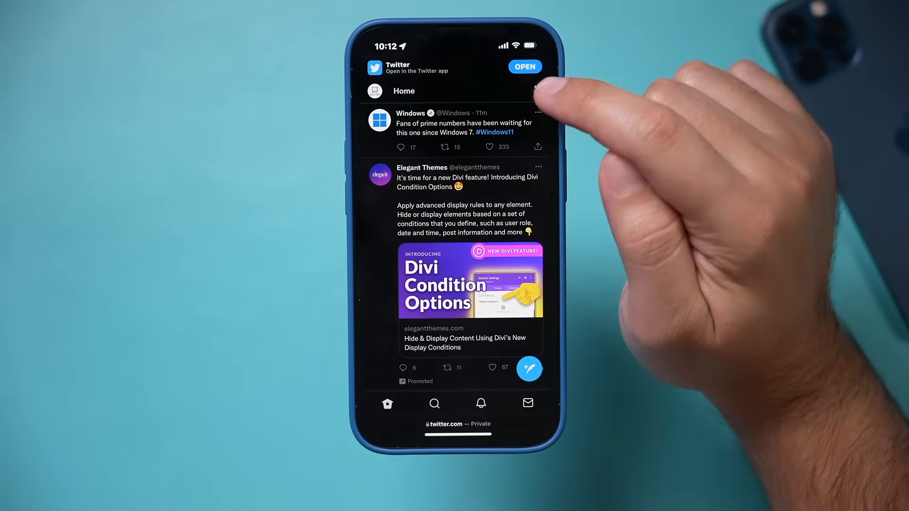
Step: On twitter.com, open Content preferences from the Home sparkle menu
left_click(537, 90)
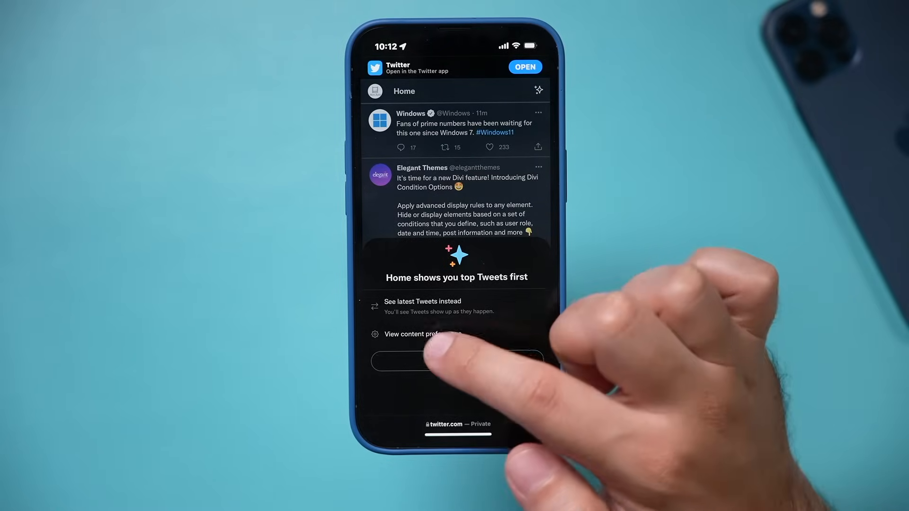
left_click(418, 333)
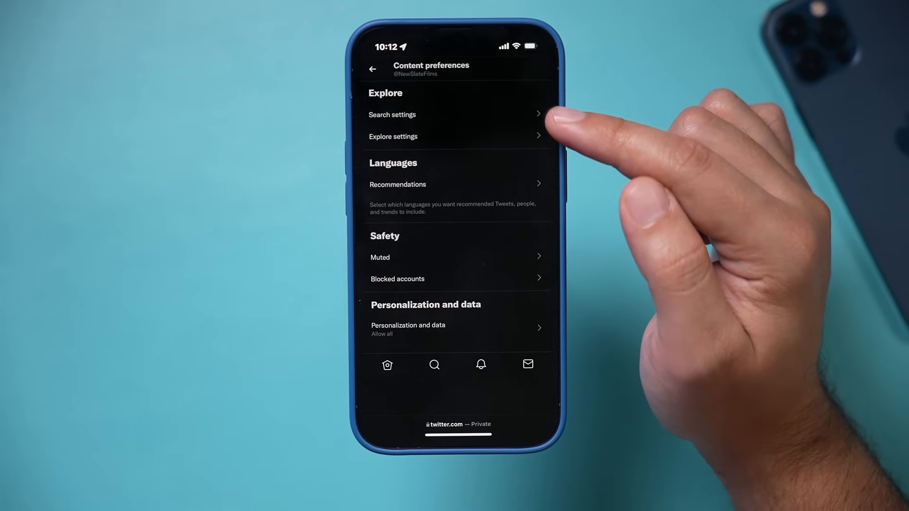
Step: Open Search settings and untick 'Hide sensitive content'
left_click(392, 114)
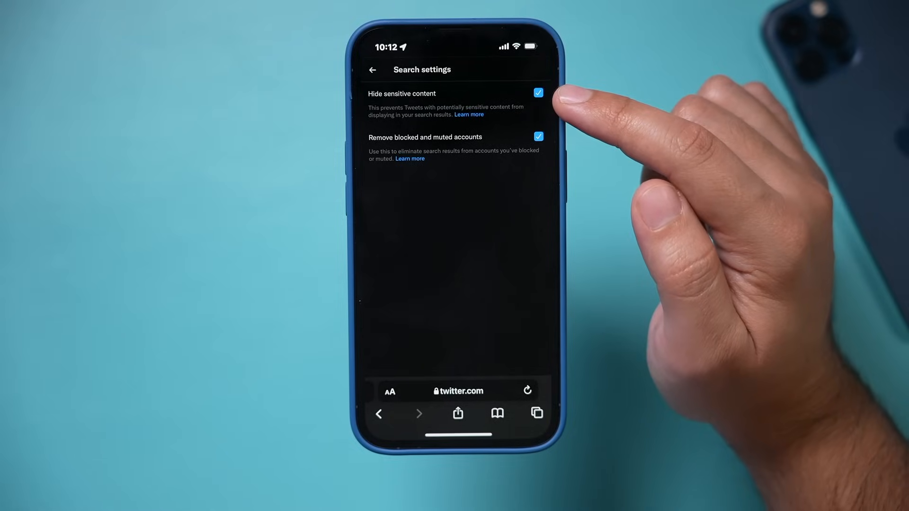
left_click(538, 93)
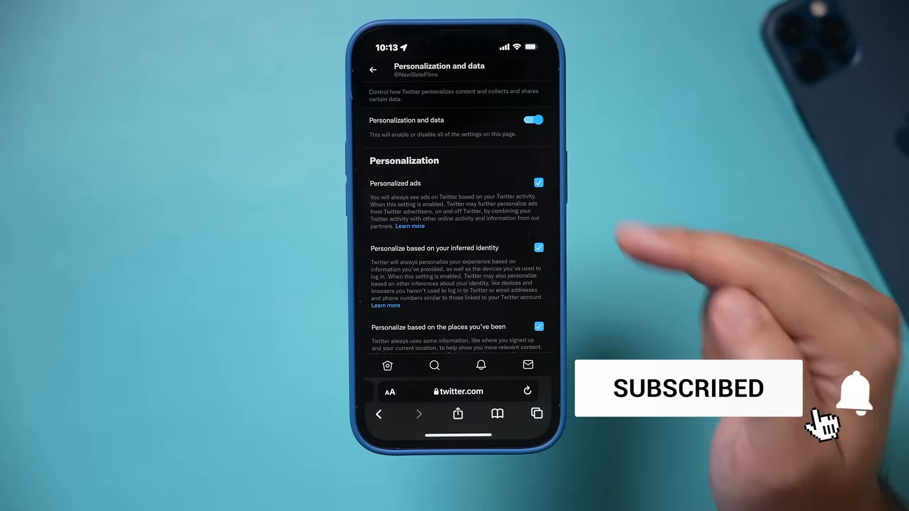
Step: Open the Personalization and data settings page
left_click(855, 397)
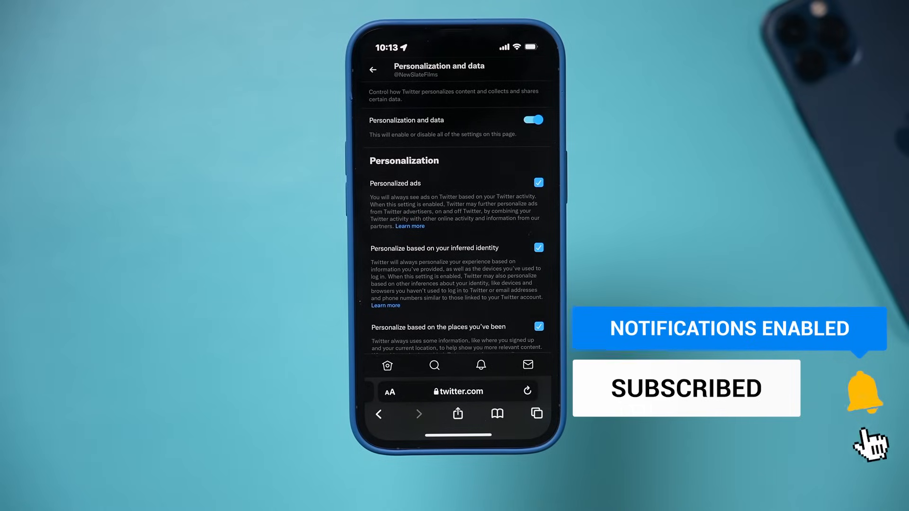